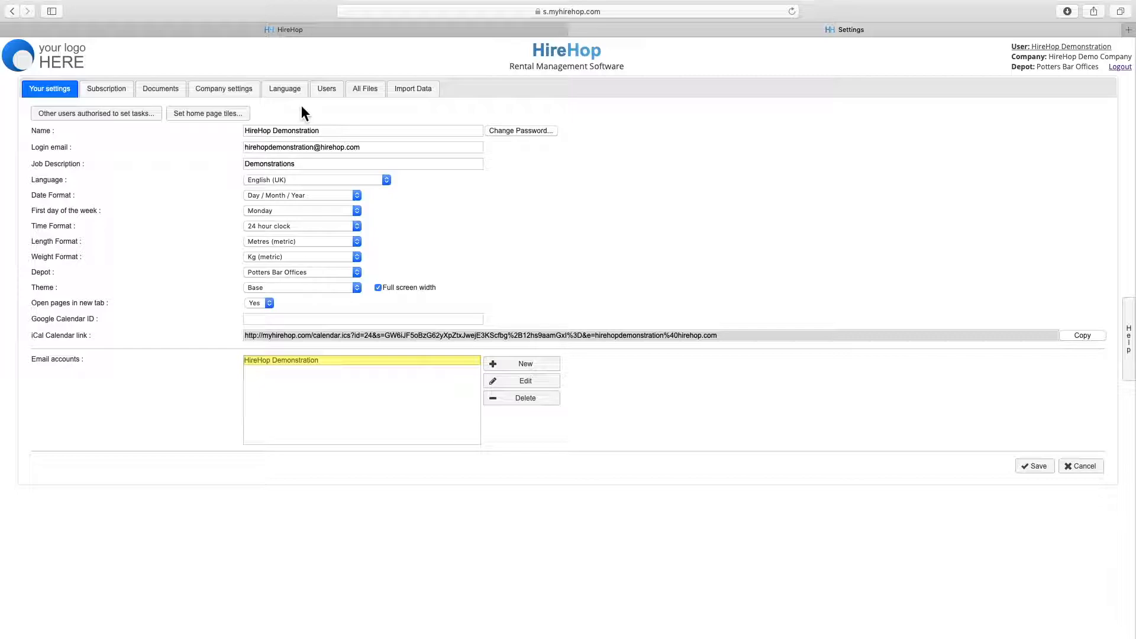
{"action": "mouse_move", "coordinate": [134, 122]}
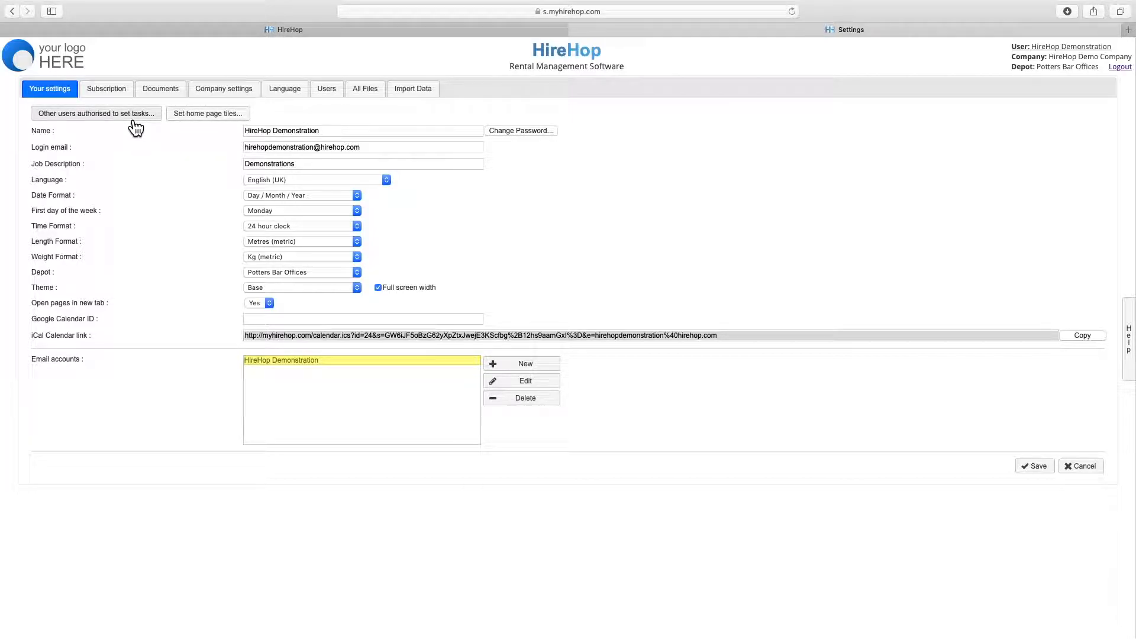
Add 'New User' to the list of users authorised to set tasks.
{"action": "left_click", "coordinate": [96, 113]}
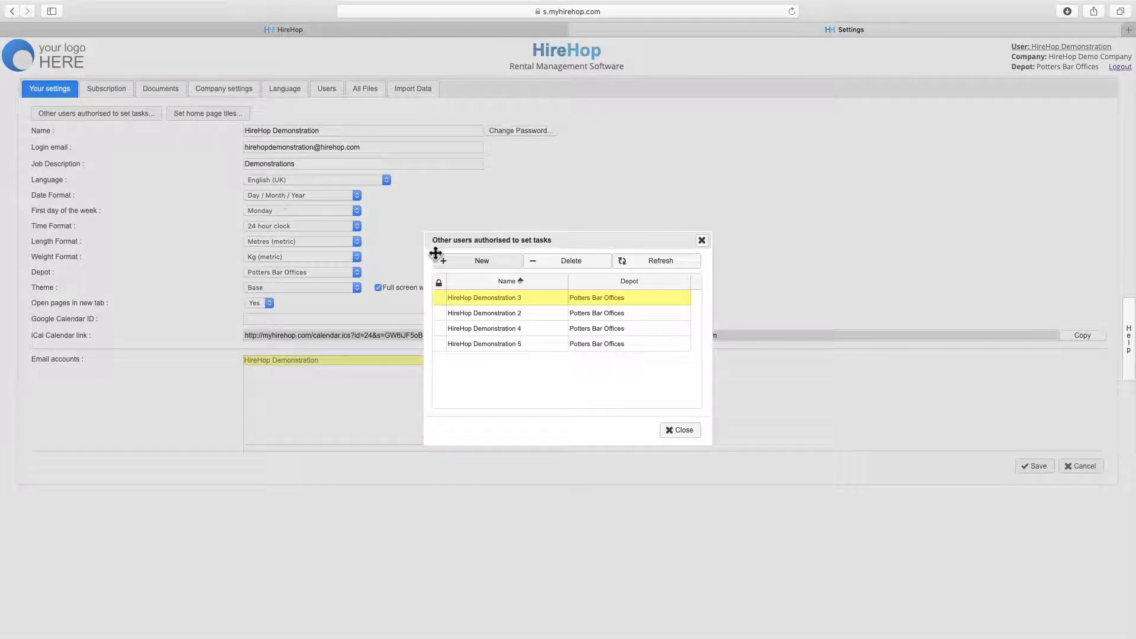
{"action": "left_click", "coordinate": [480, 261]}
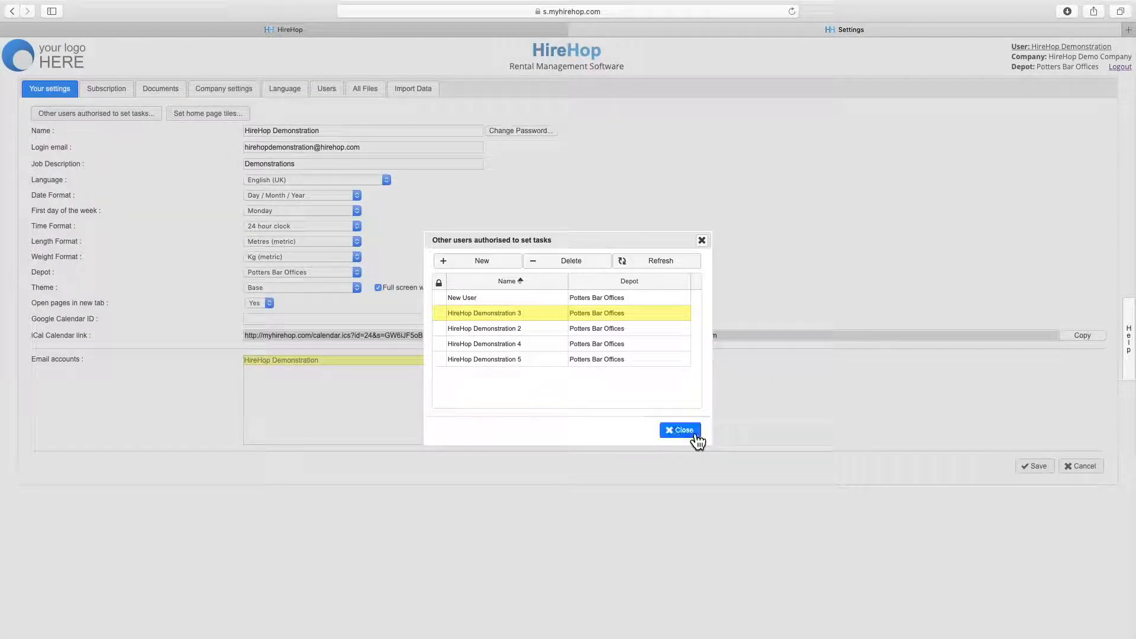
Close the authorised users list and save Active jobs as the first home page tile.
{"action": "left_click", "coordinate": [679, 429]}
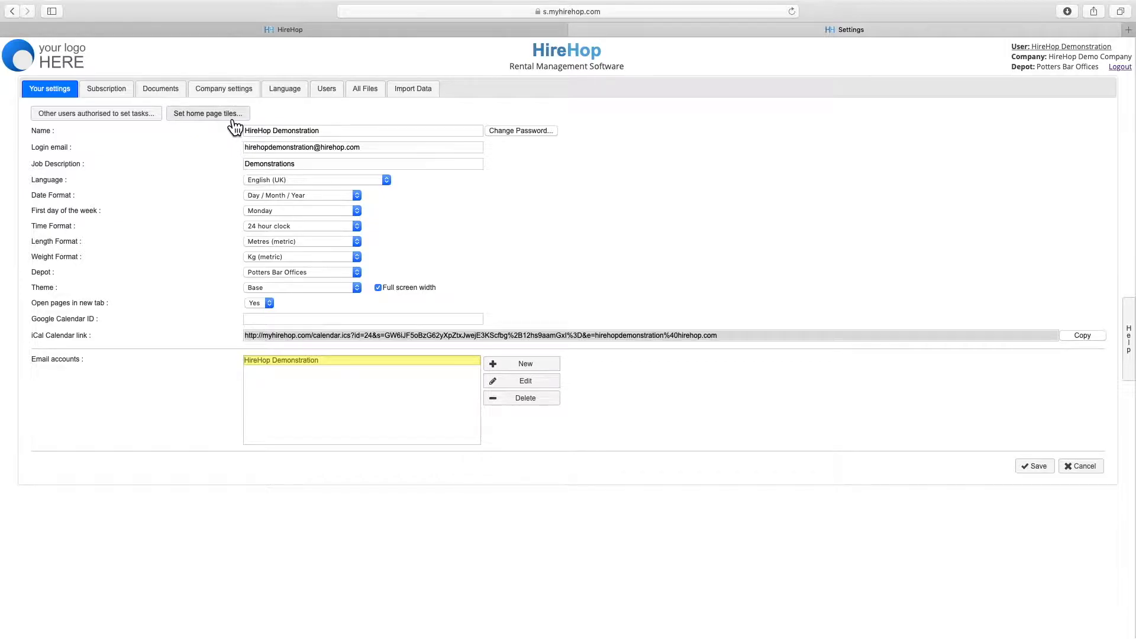
{"action": "left_click", "coordinate": [207, 113]}
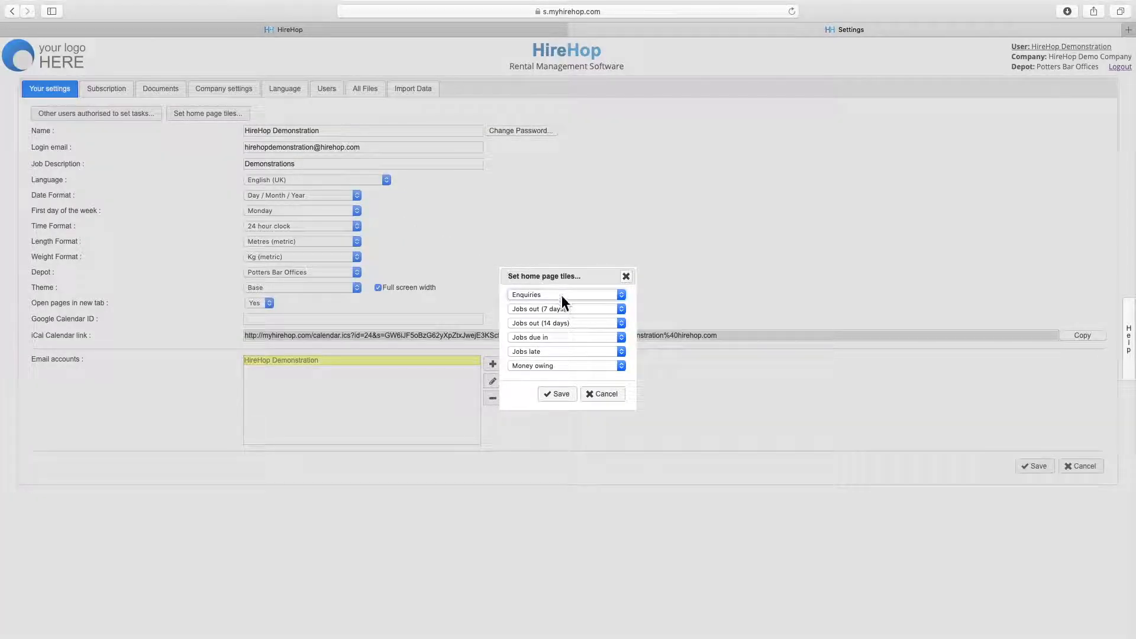
{"action": "left_click", "coordinate": [566, 294]}
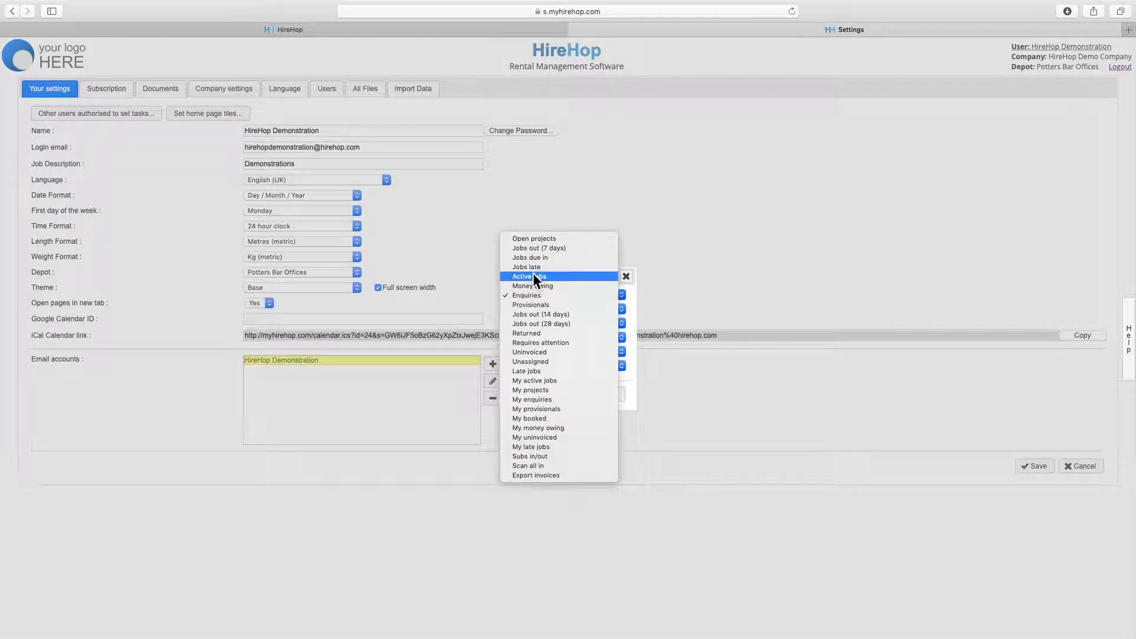
{"action": "left_click", "coordinate": [529, 277]}
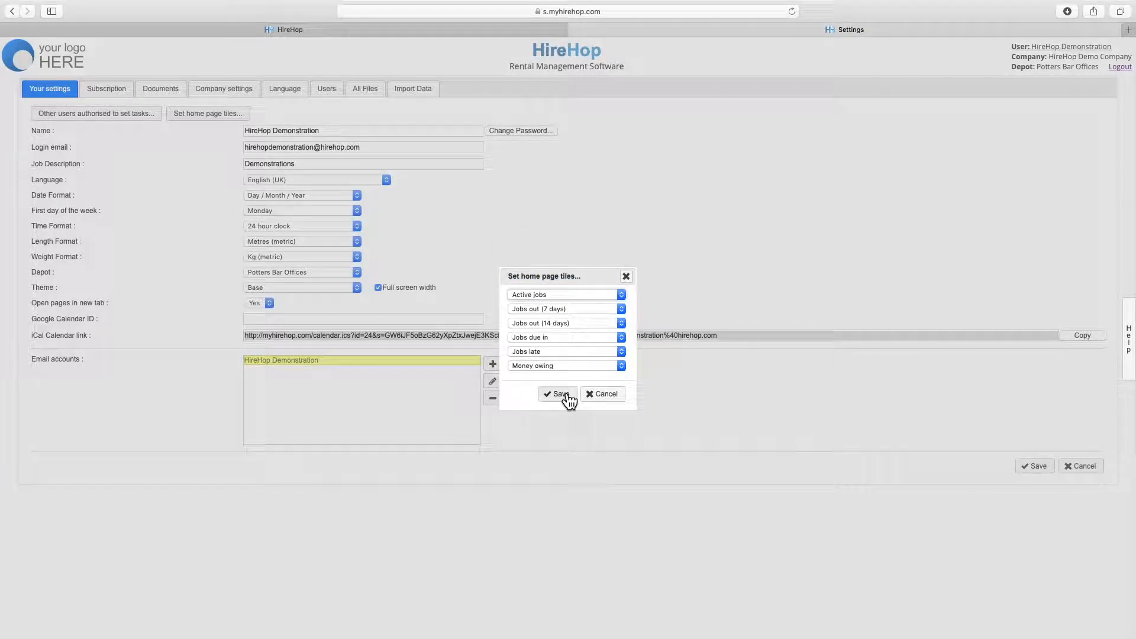
{"action": "left_click", "coordinate": [558, 394]}
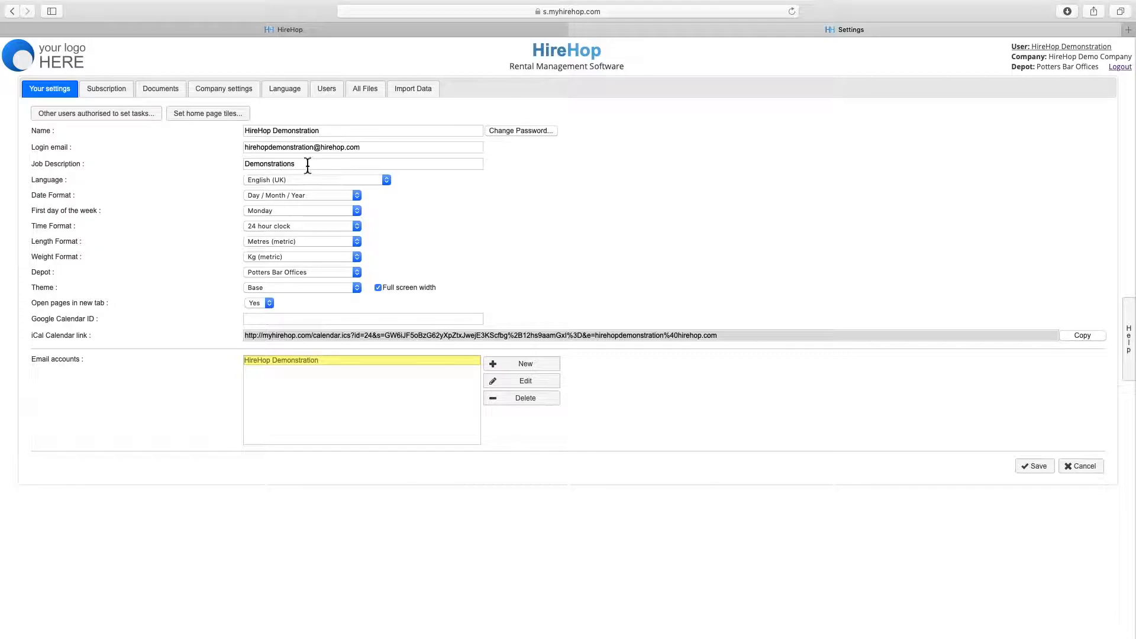
{"action": "mouse_move", "coordinate": [332, 183]}
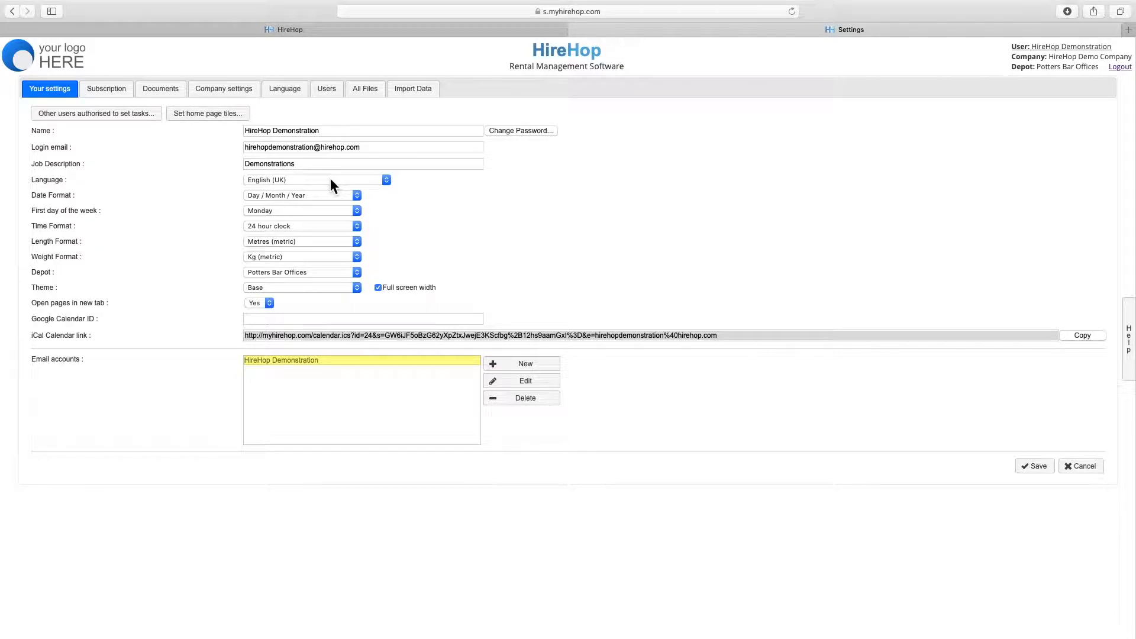
Look over the settings fields and keep the theme set to Base.
{"action": "left_click", "coordinate": [317, 180]}
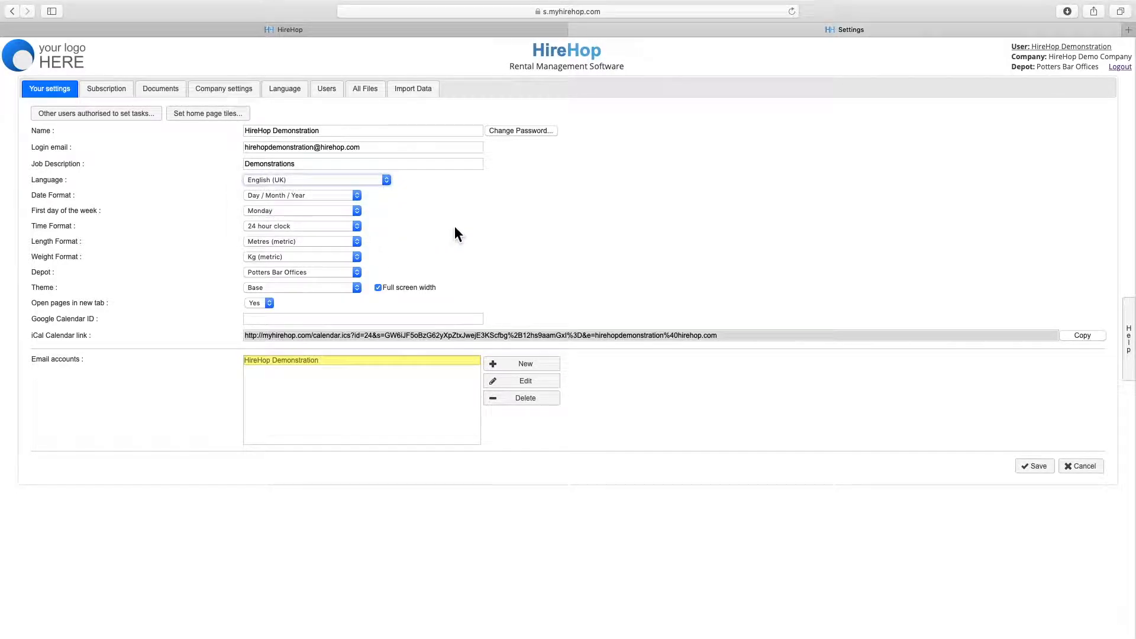
{"action": "mouse_move", "coordinate": [304, 225]}
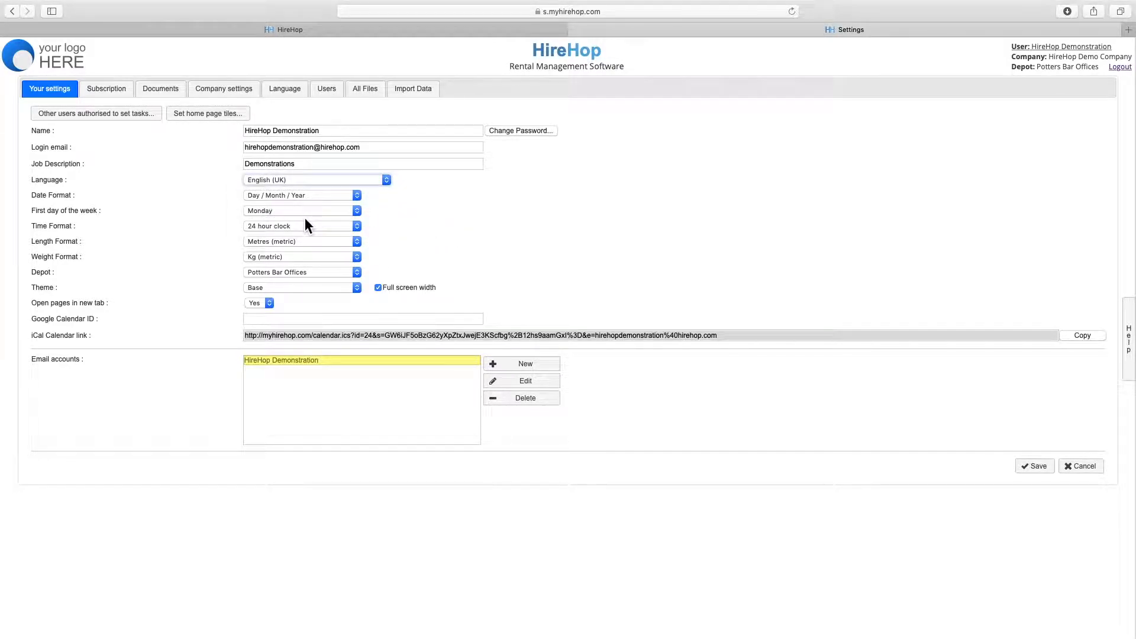
{"action": "left_click", "coordinate": [300, 210]}
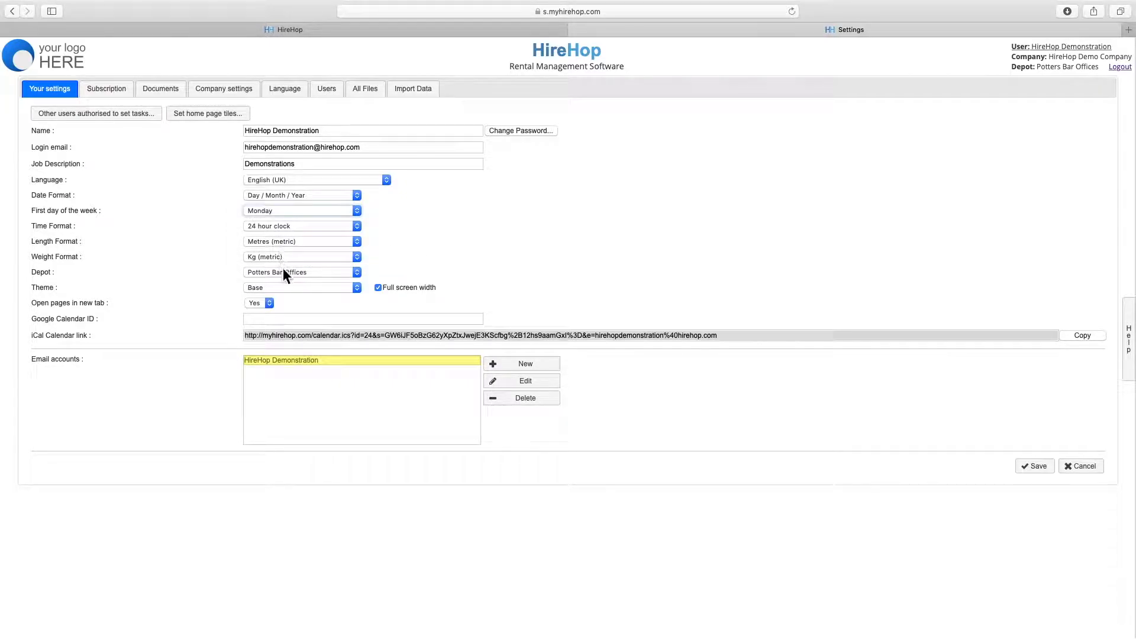
{"action": "left_click", "coordinate": [300, 272]}
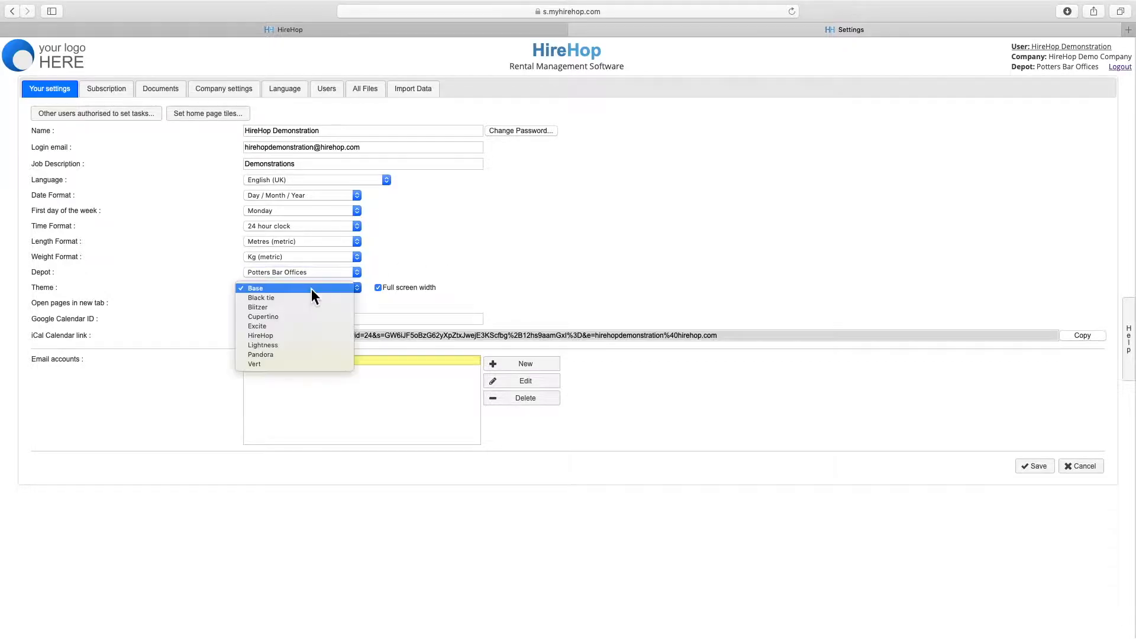
{"action": "left_click", "coordinate": [255, 287]}
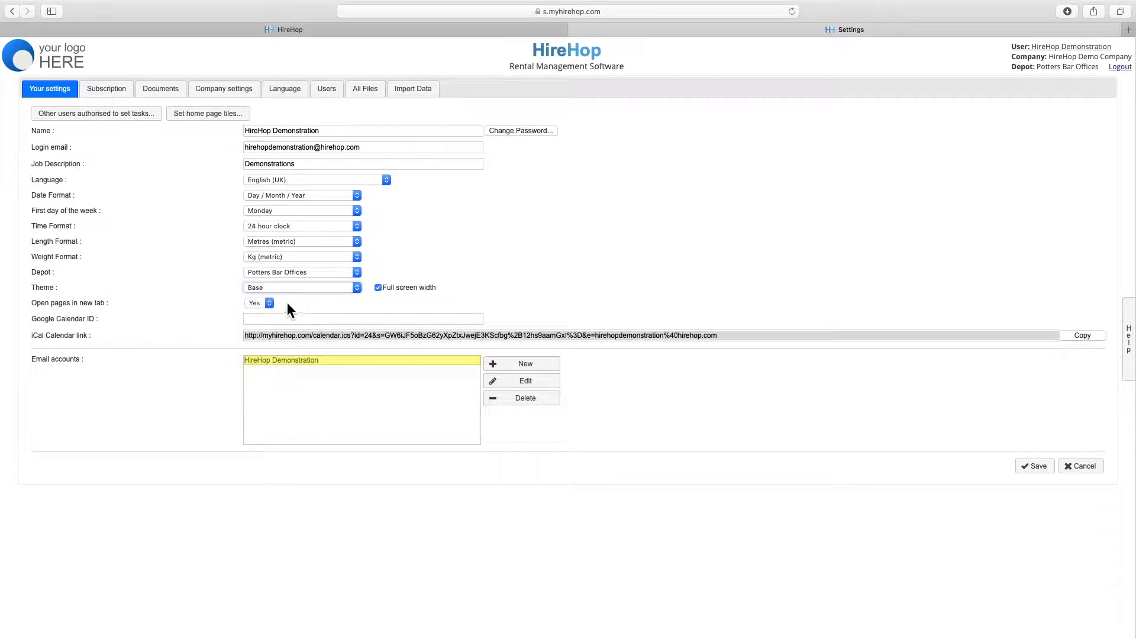
{"action": "left_click", "coordinate": [258, 303]}
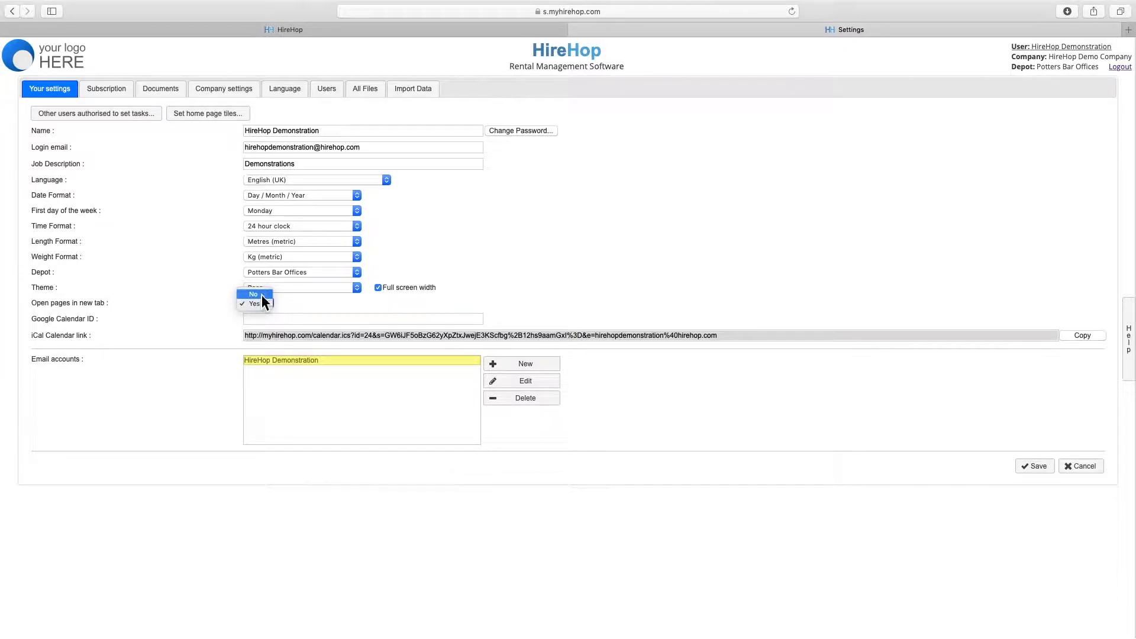
Set 'Open pages in new tab' to No and select the iCal calendar link.
{"action": "left_click", "coordinate": [253, 294]}
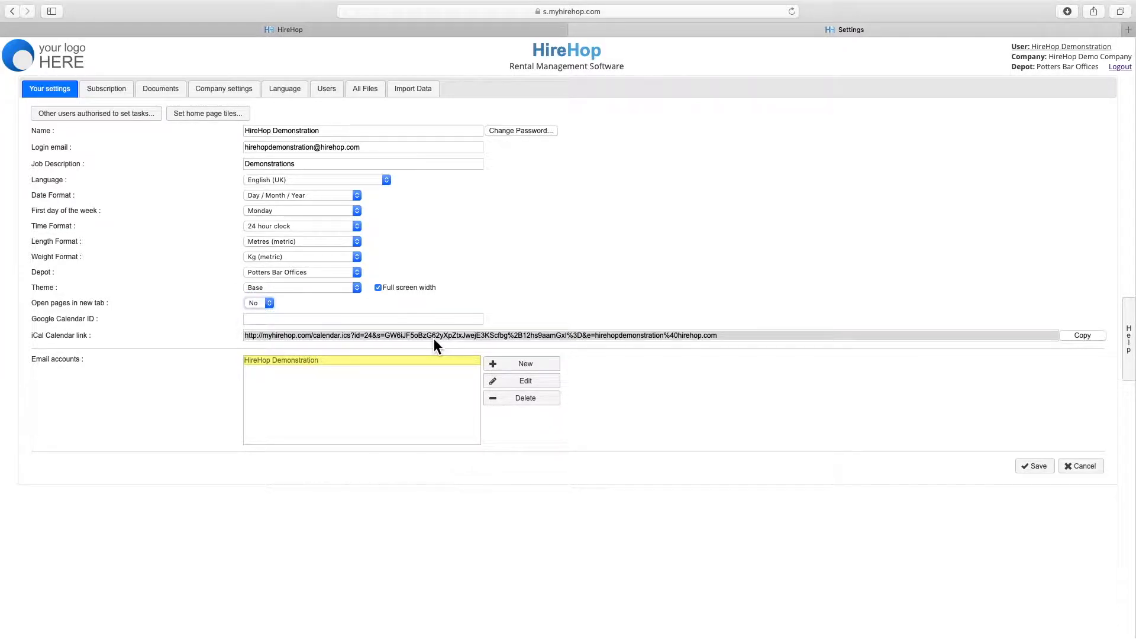
{"action": "left_click", "coordinate": [1082, 335]}
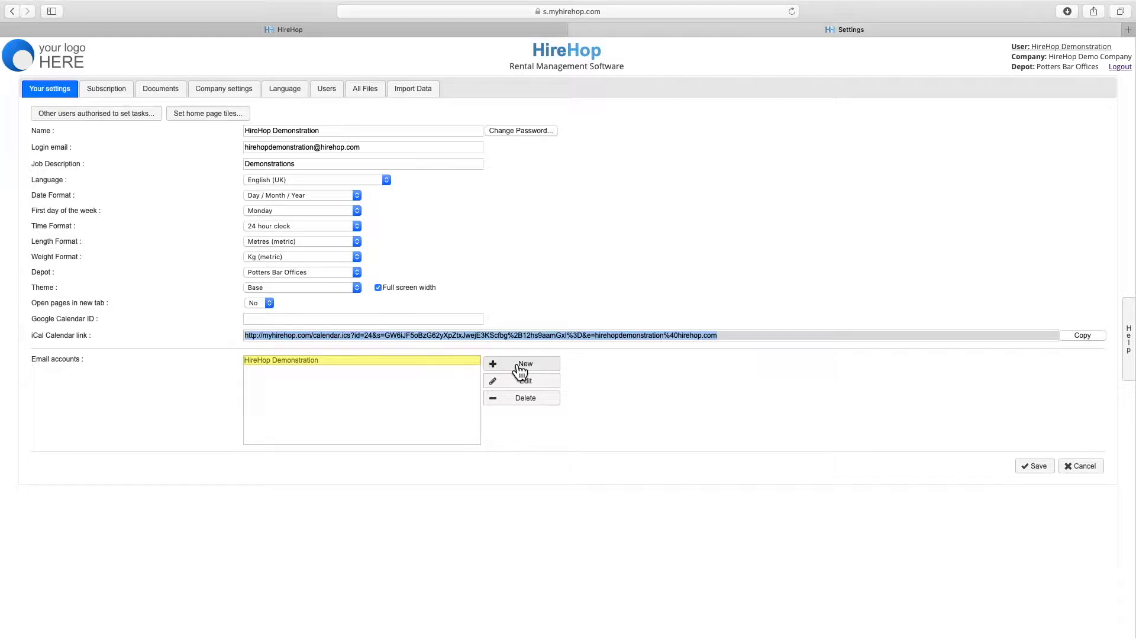
Add a new email account with Microsoft 365 as the server and save Your settings.
{"action": "left_click", "coordinate": [521, 380]}
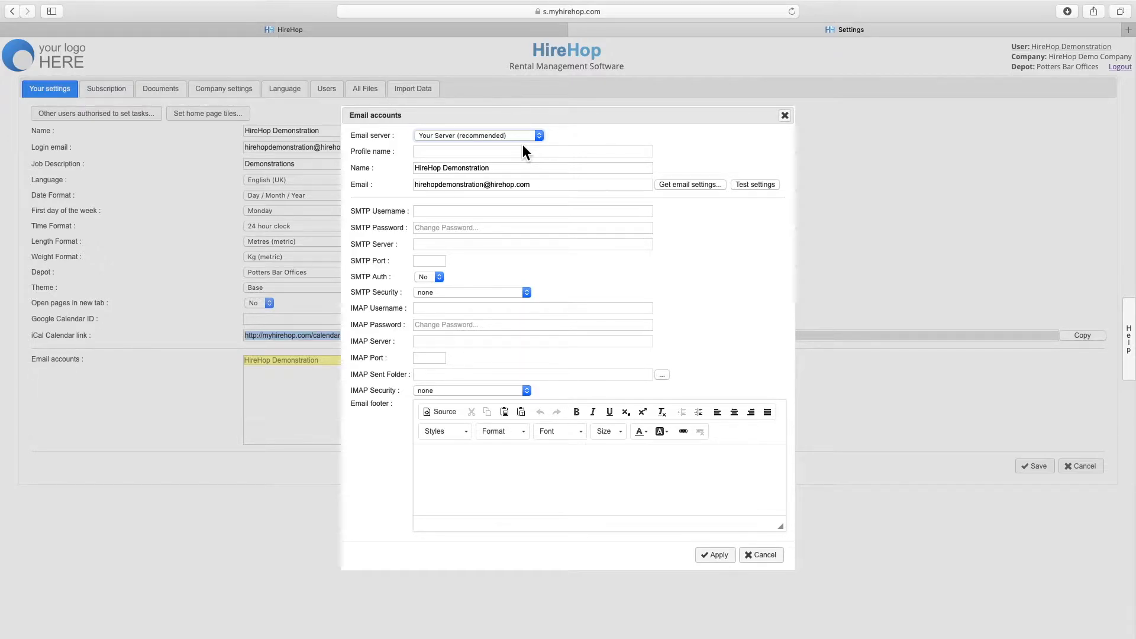
{"action": "left_click", "coordinate": [476, 135]}
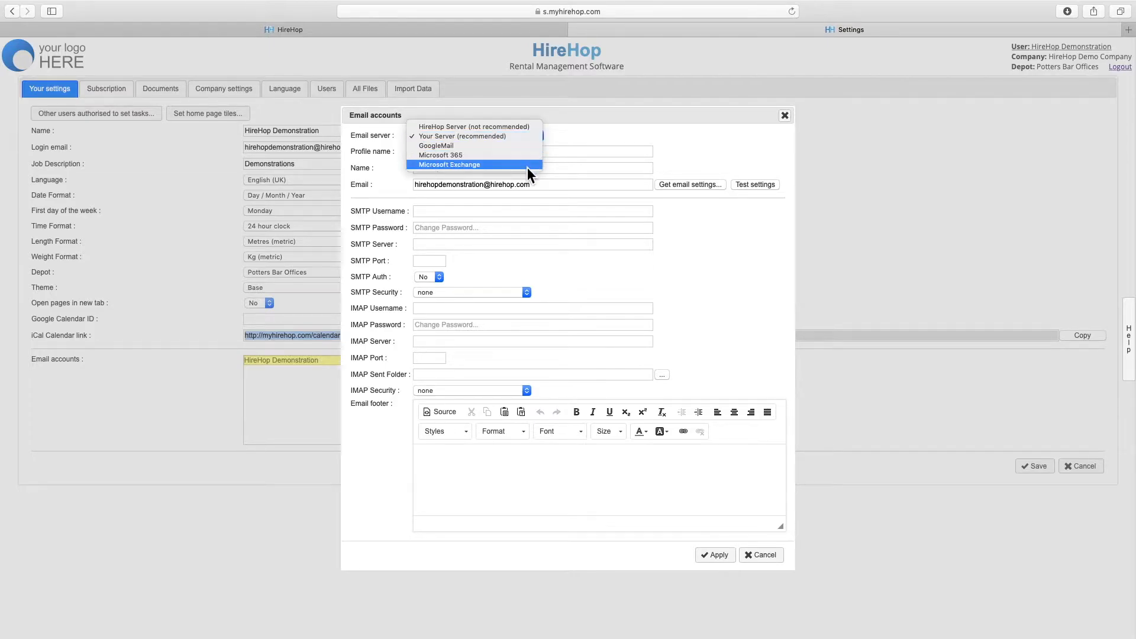
{"action": "mouse_move", "coordinate": [475, 155]}
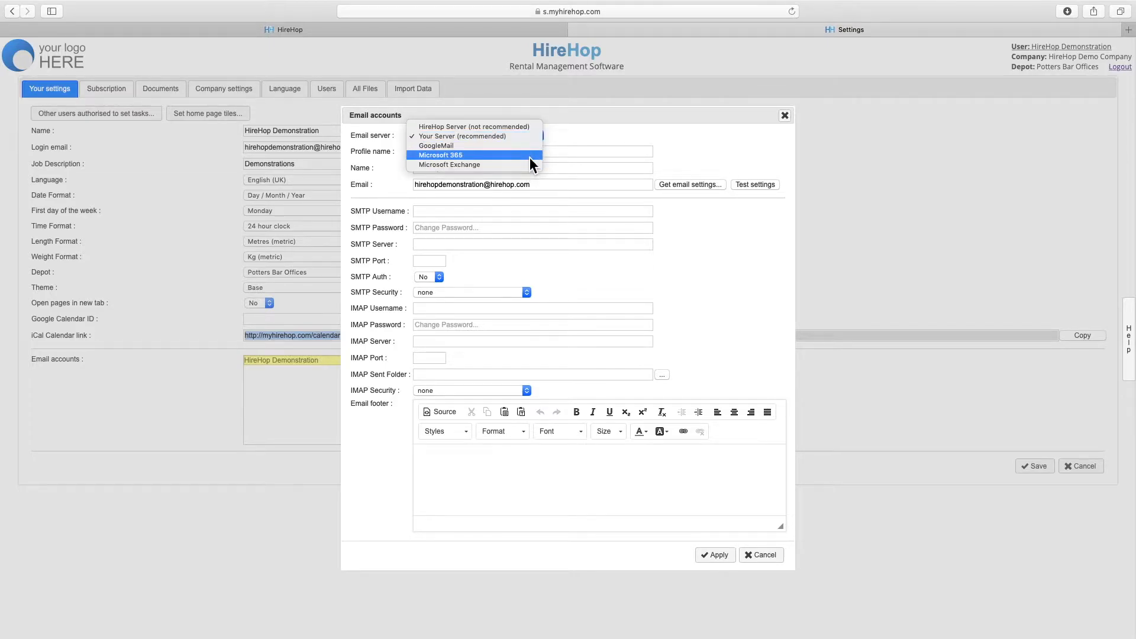
{"action": "left_click", "coordinate": [442, 155]}
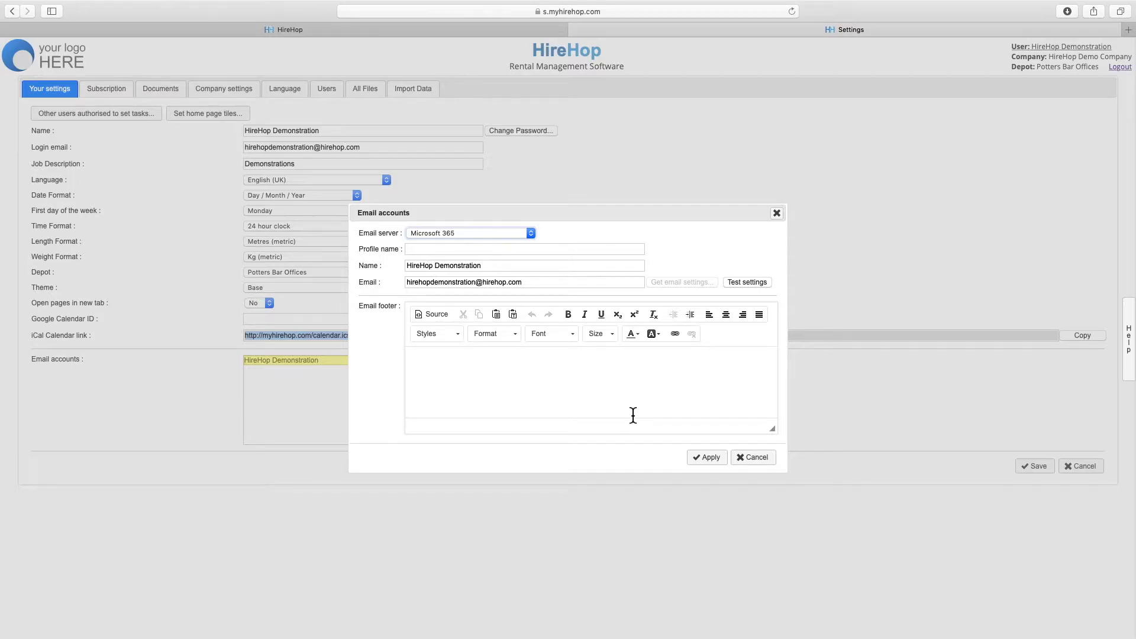
{"action": "mouse_move", "coordinate": [721, 453]}
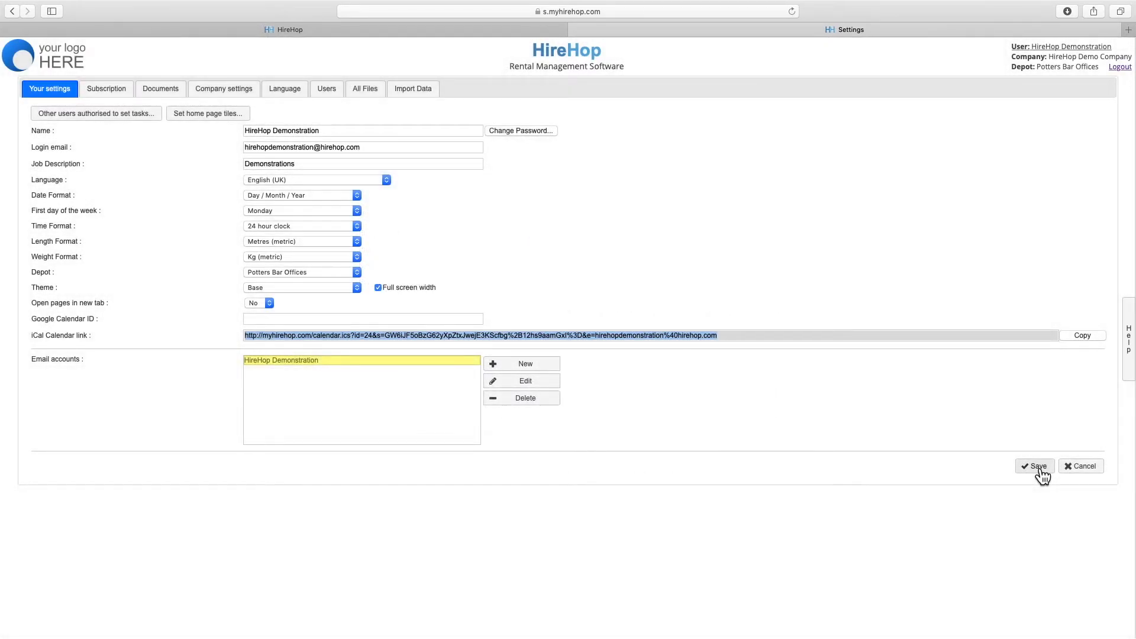
{"action": "left_click", "coordinate": [1034, 466]}
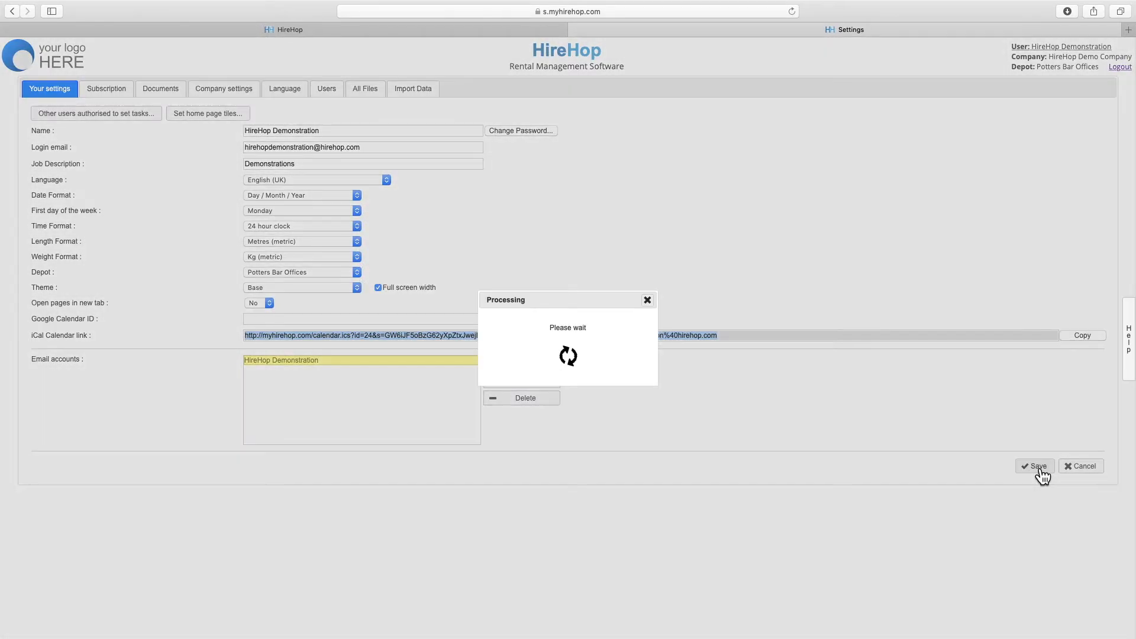